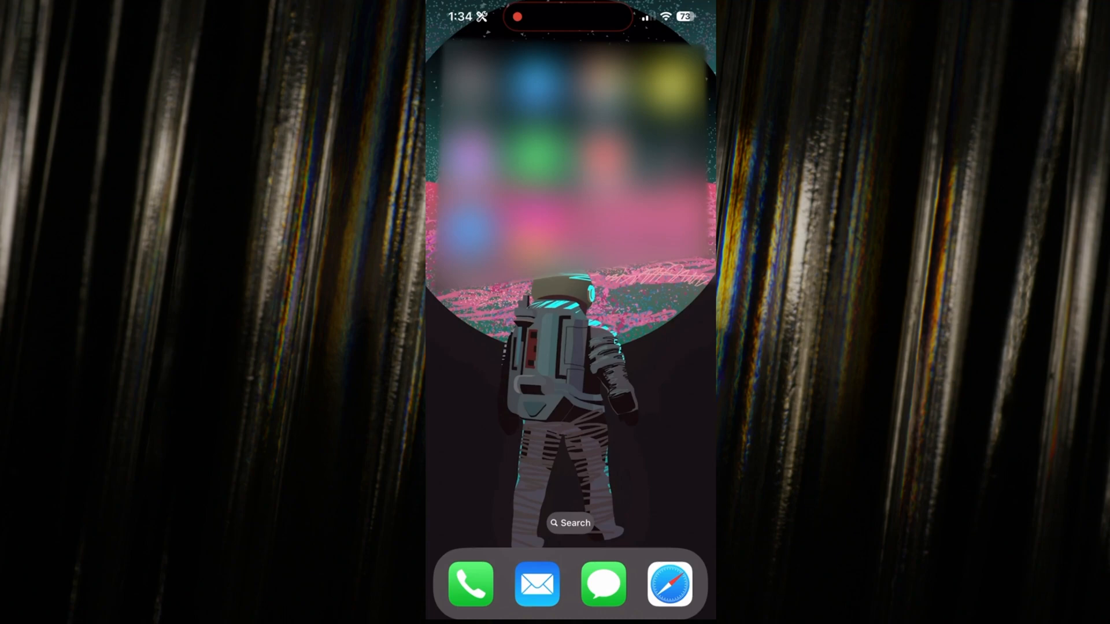
# Launch Safari from the dock, landing on the appleid.apple.com sign-in page.
pyautogui.click(667, 583)
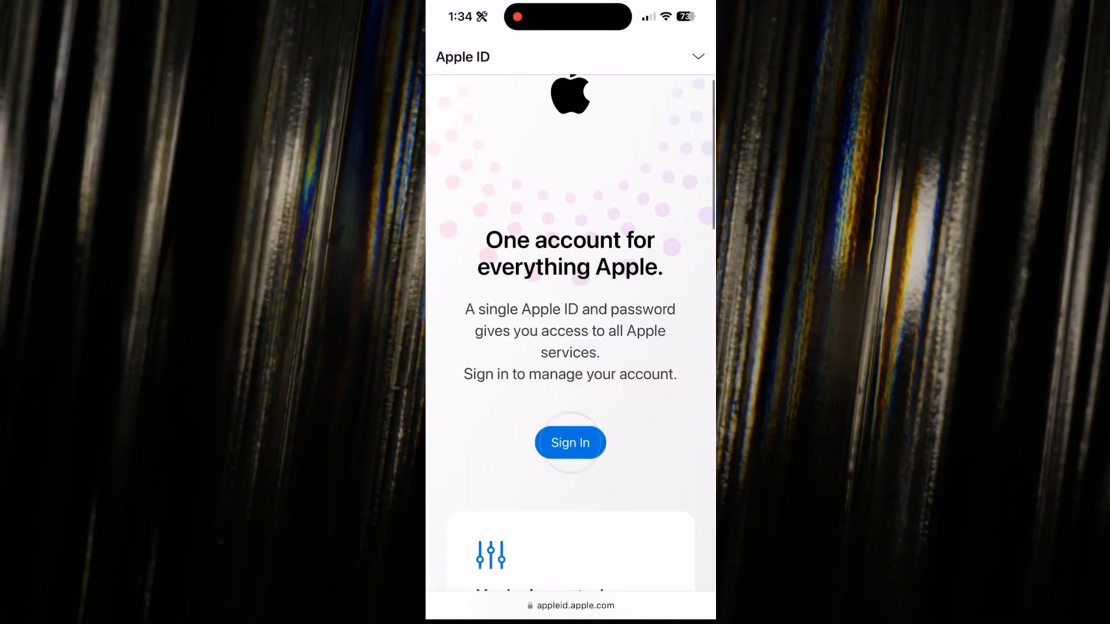
# Start Sign In, dismiss the saved Apple ID sheet, and reach 'Having trouble signing in?' on iforgot.apple.com.
pyautogui.click(569, 442)
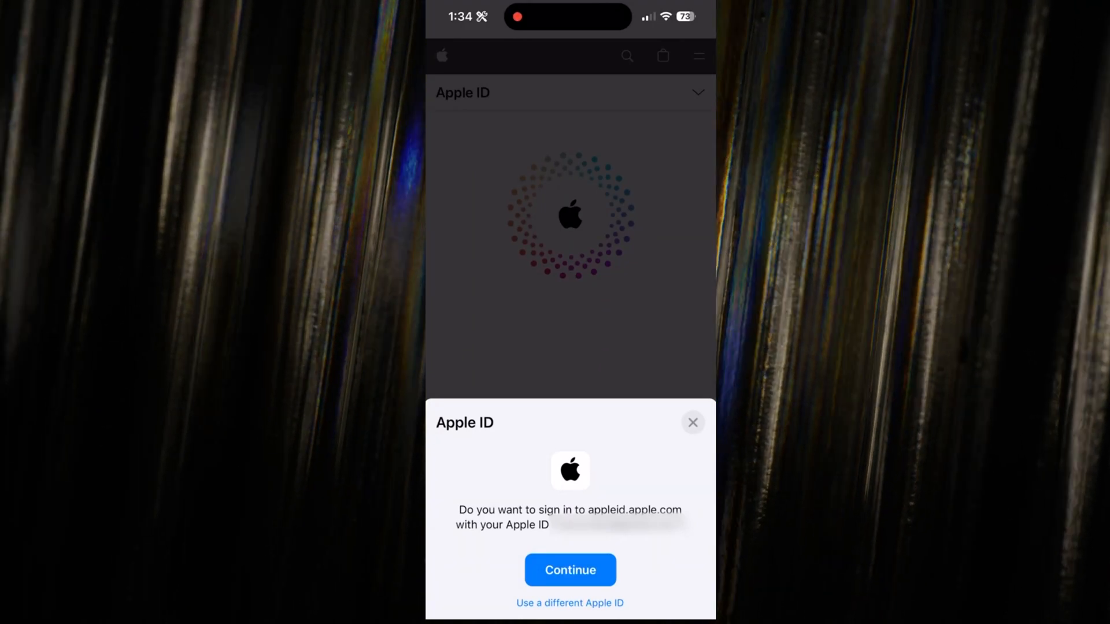
pyautogui.click(568, 570)
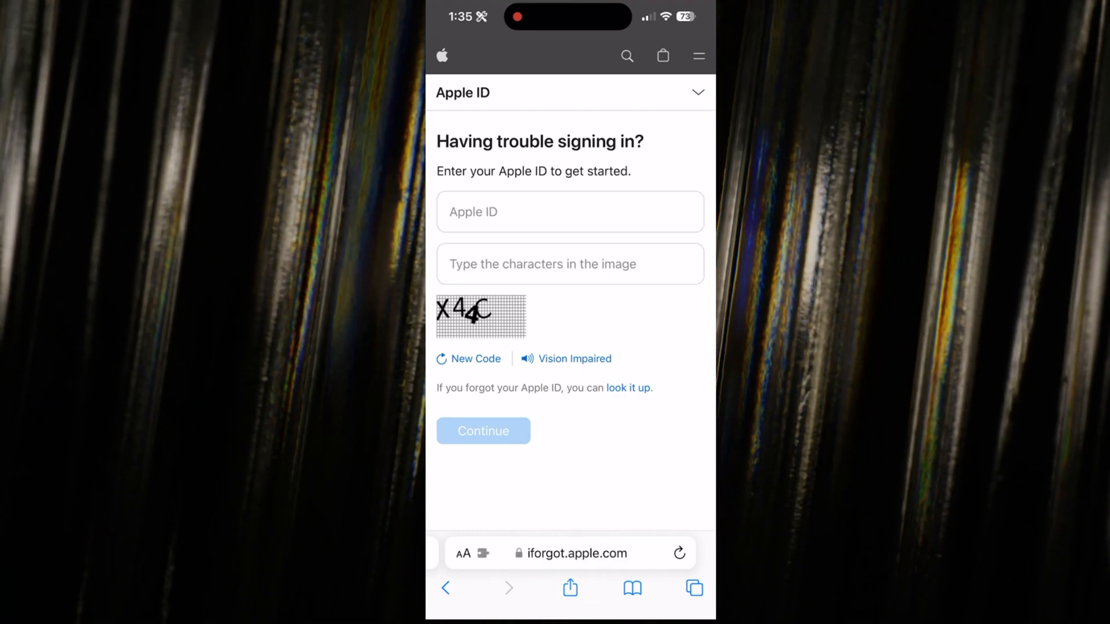
# Enter the Apple ID and CAPTCHA characters and continue to the 'Confirm your phone number' step.
pyautogui.click(570, 211)
pyautogui.write('x44C')
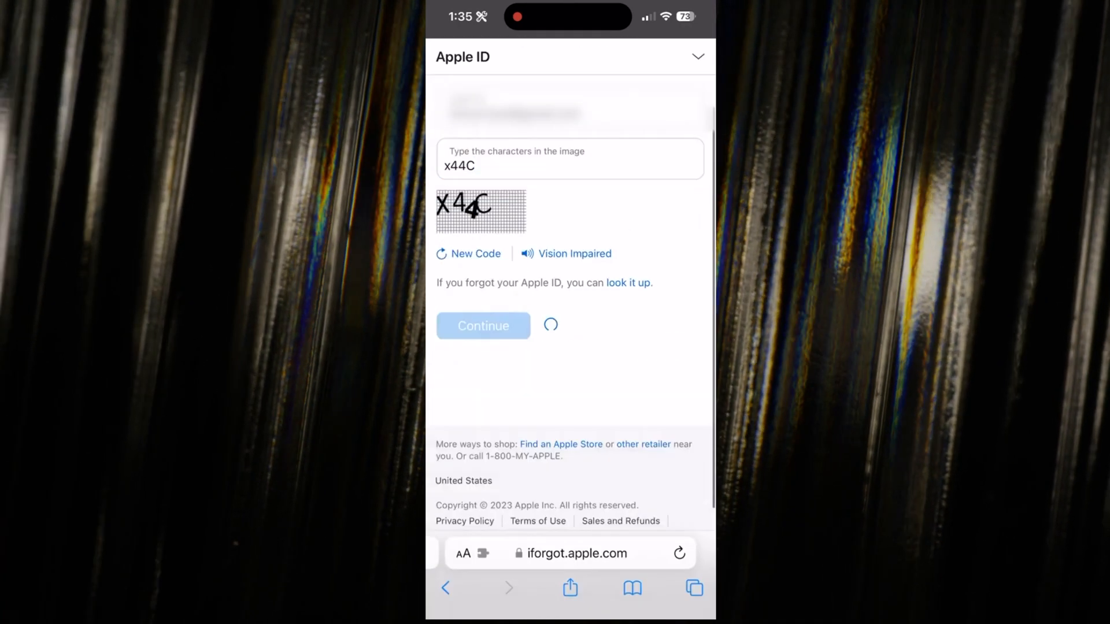
pyautogui.click(483, 326)
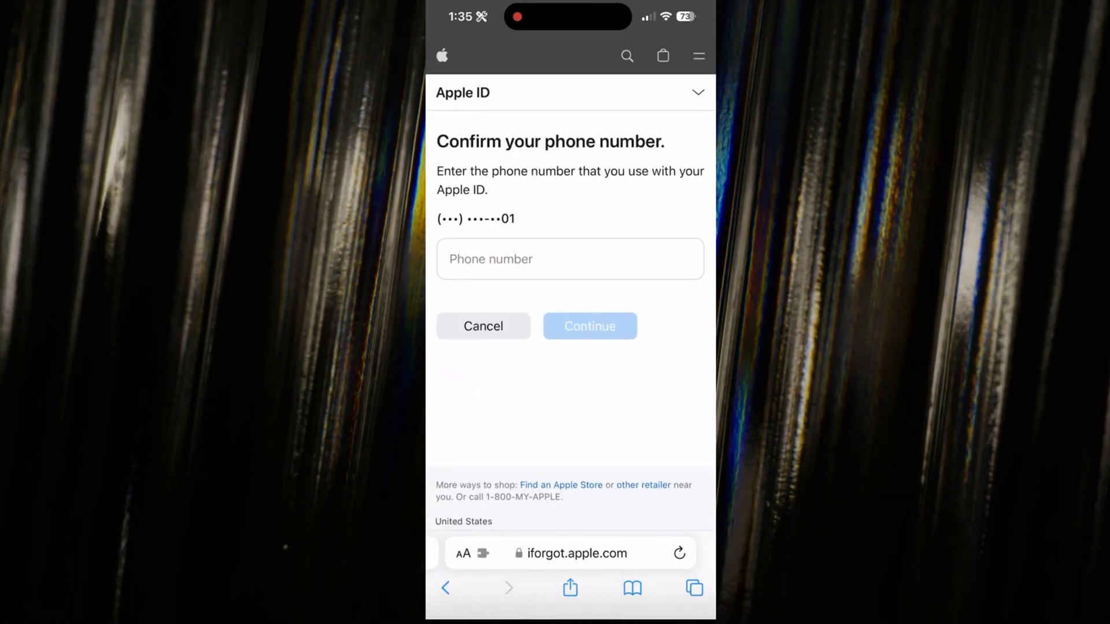
# Enter and submit the account phone number so the 'Reset Password' Allow prompt appears on the iPhone.
pyautogui.click(569, 258)
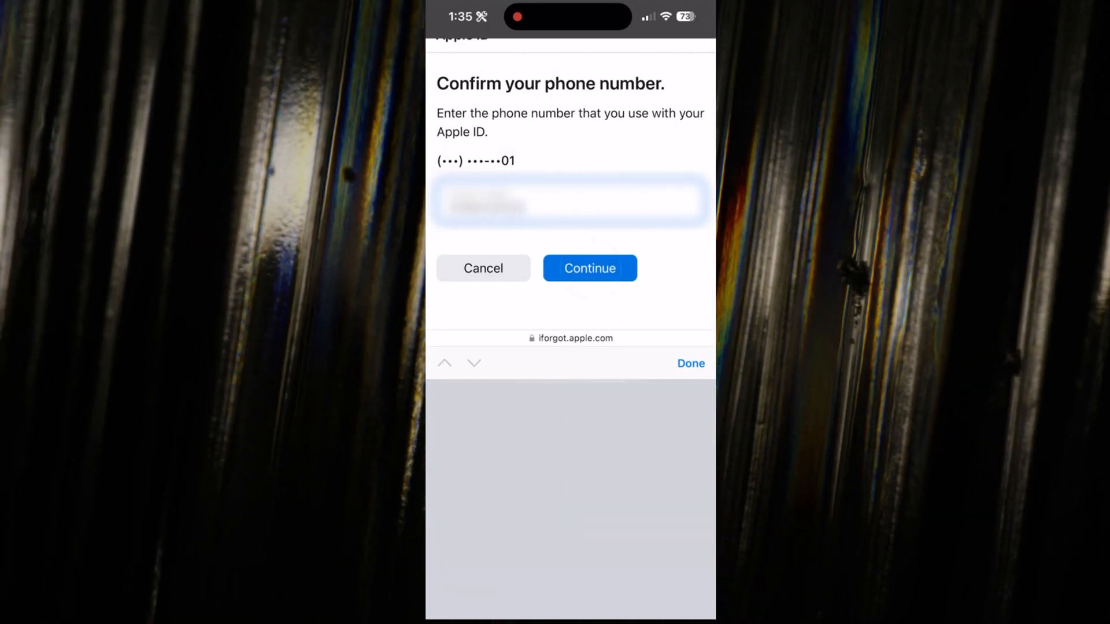
pyautogui.click(589, 267)
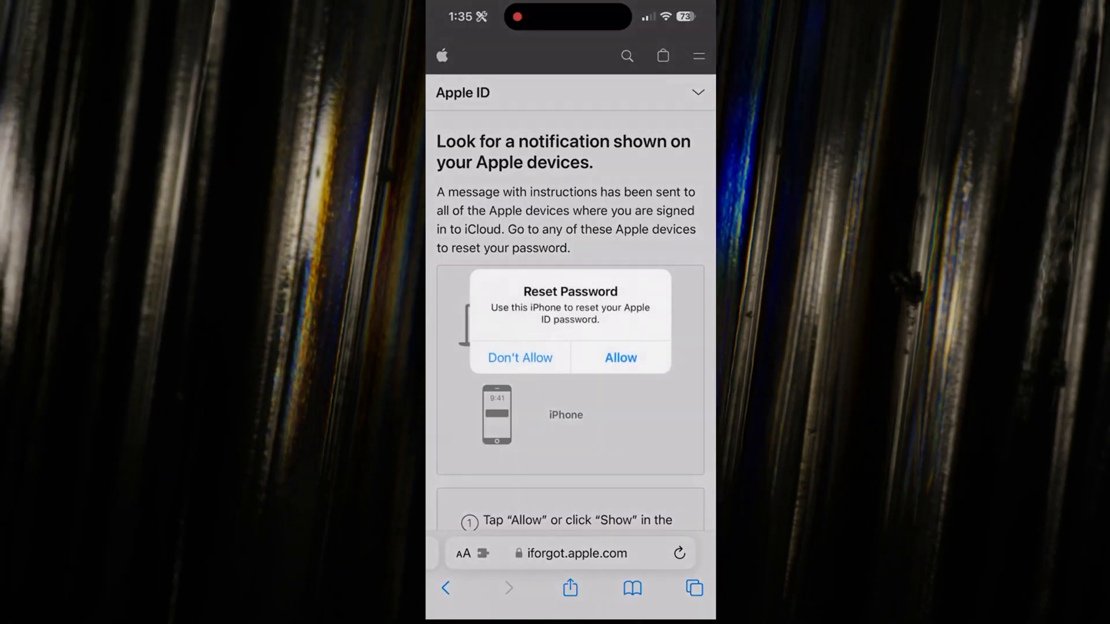